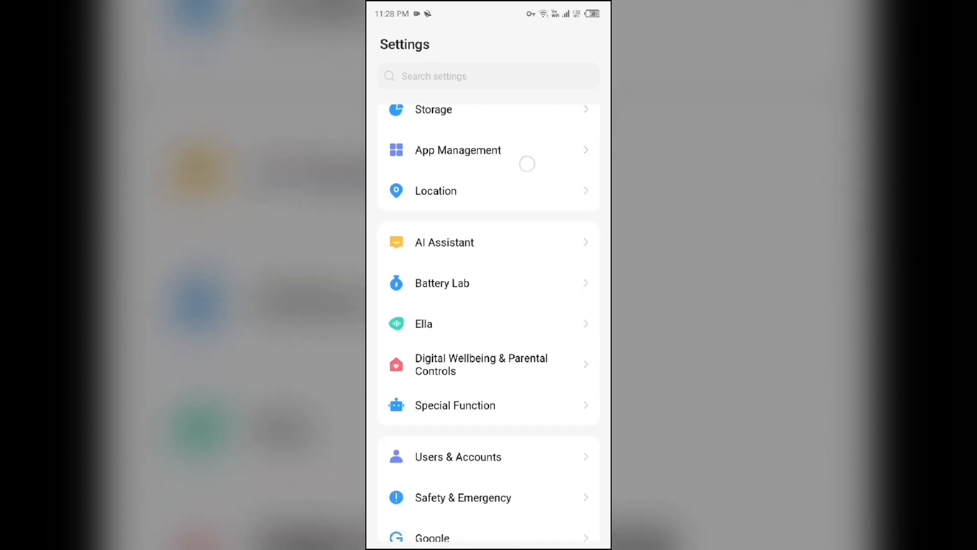
Step: Reach MoneyGram's permissions in App Management and allow Camera access while using the app
left_click(457, 150)
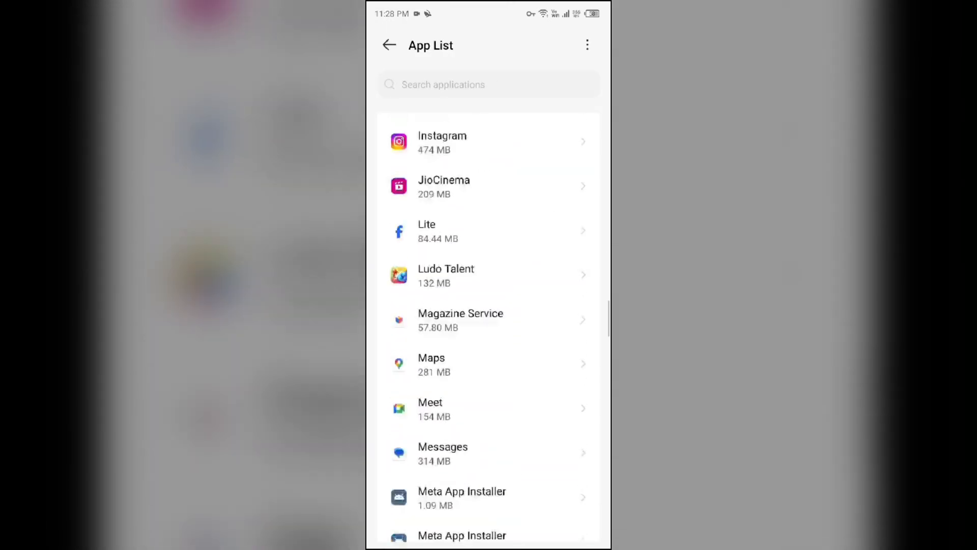
scroll("down", 3)
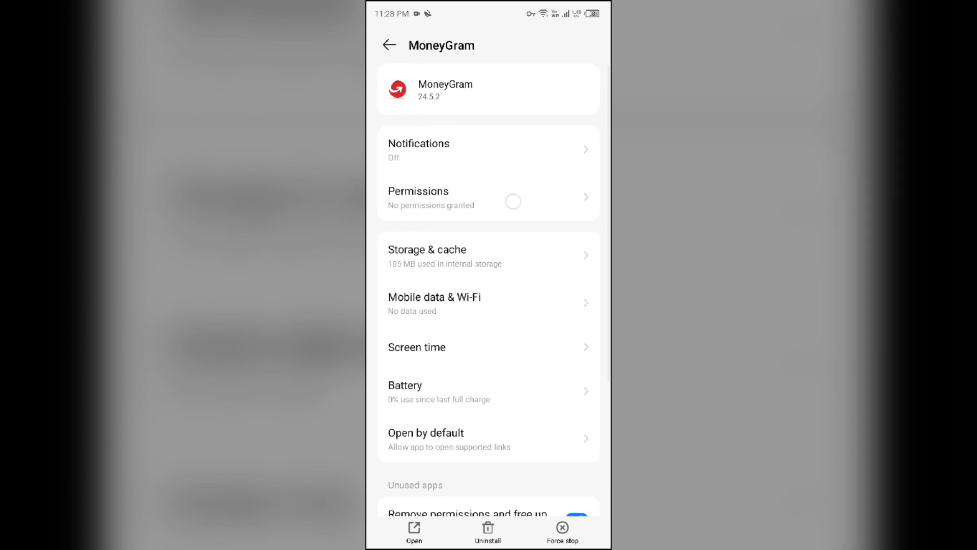
left_click(487, 197)
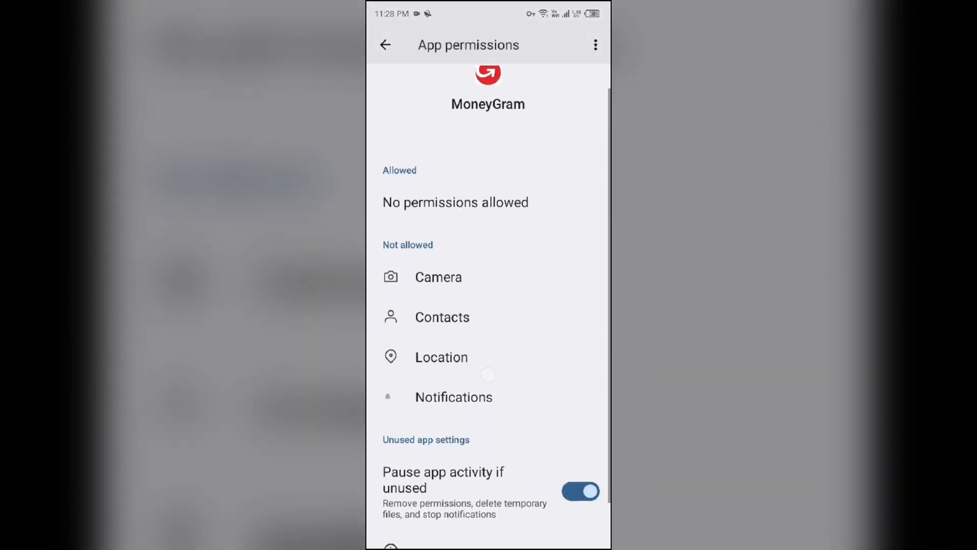
left_click(438, 277)
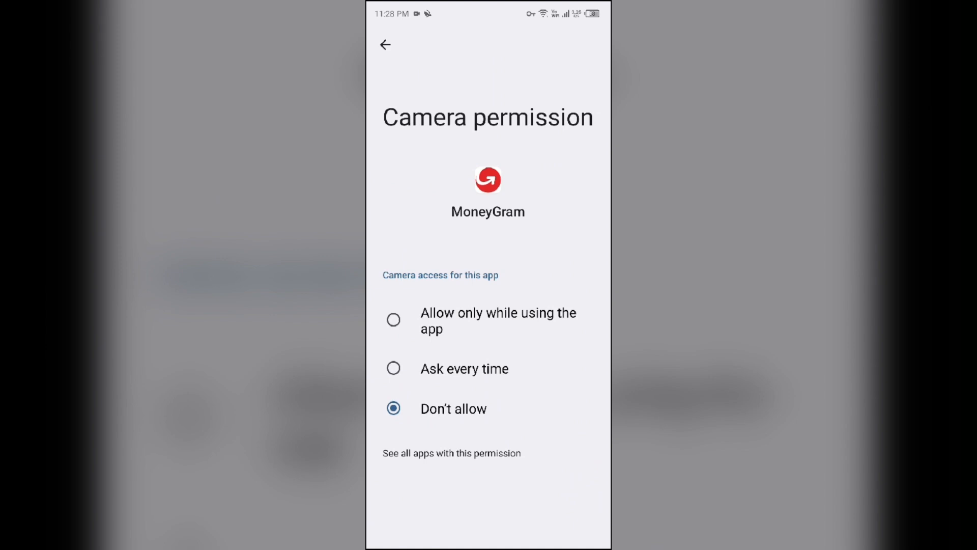
left_click(393, 319)
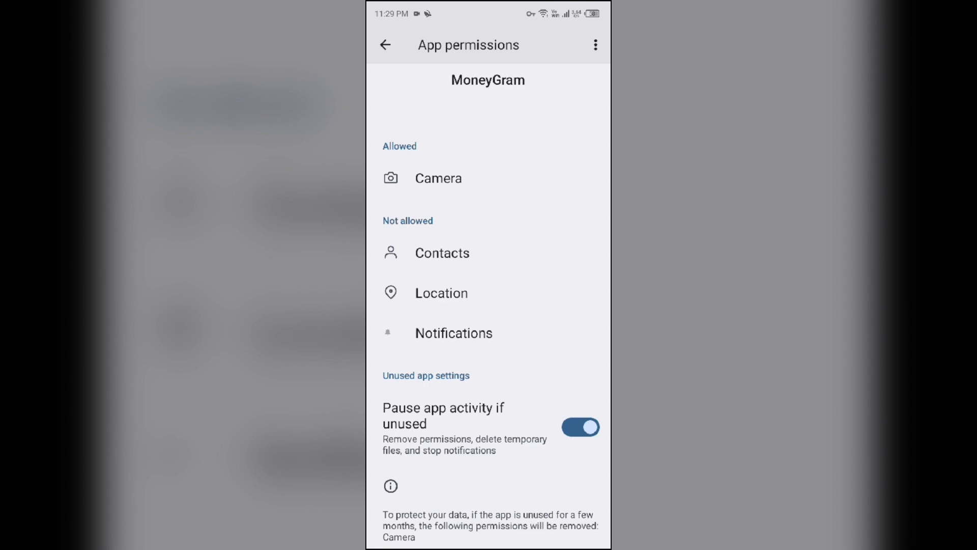
Step: Allow MoneyGram Contacts and Location access, then leave the permissions screen for home
left_click(441, 253)
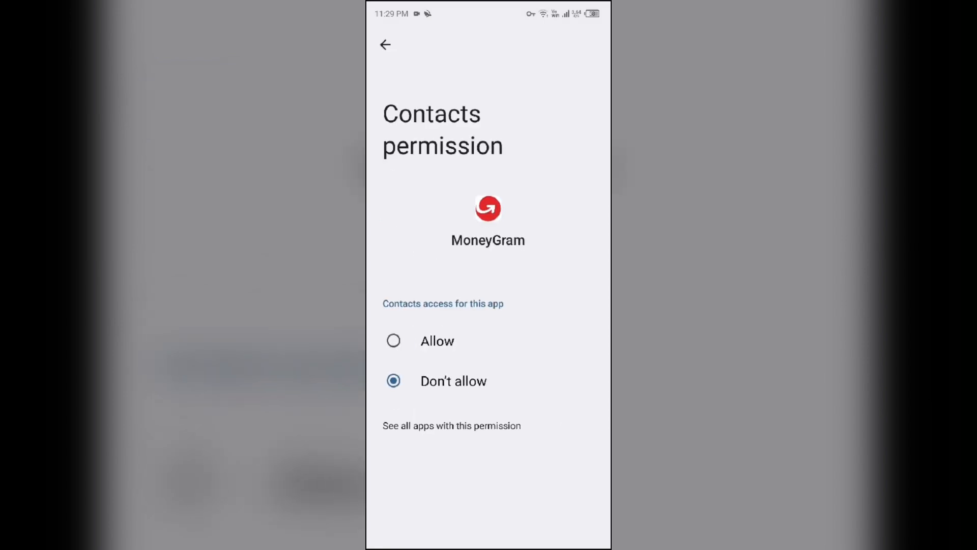
left_click(385, 45)
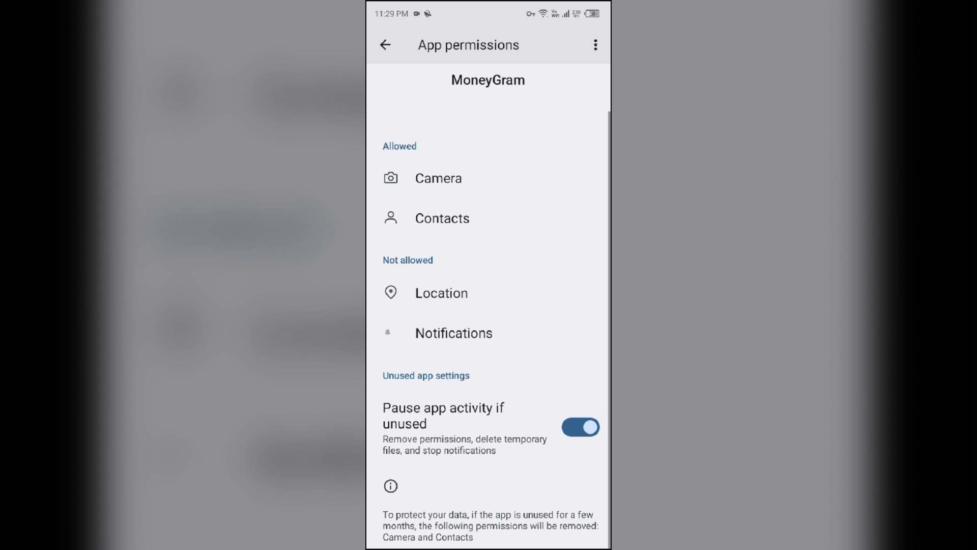
left_click(441, 294)
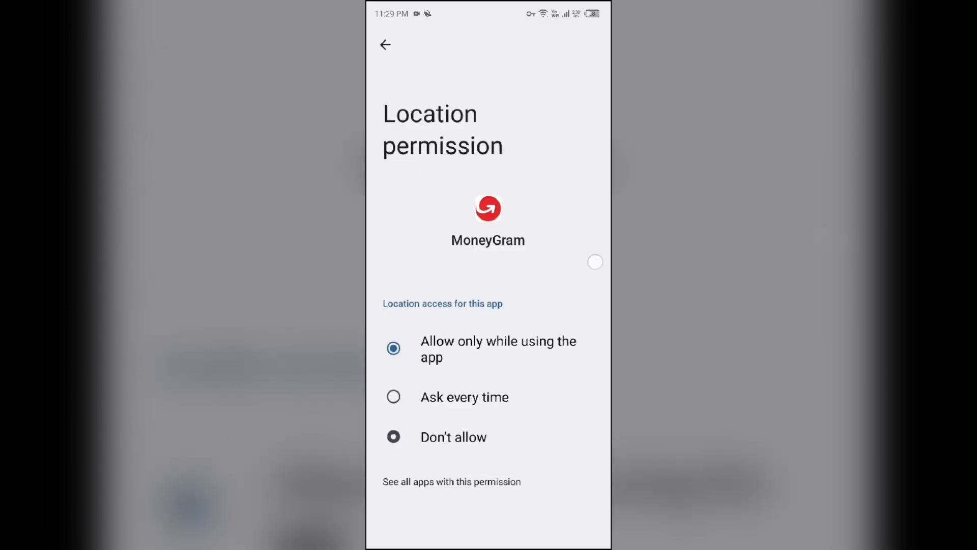
left_click(384, 45)
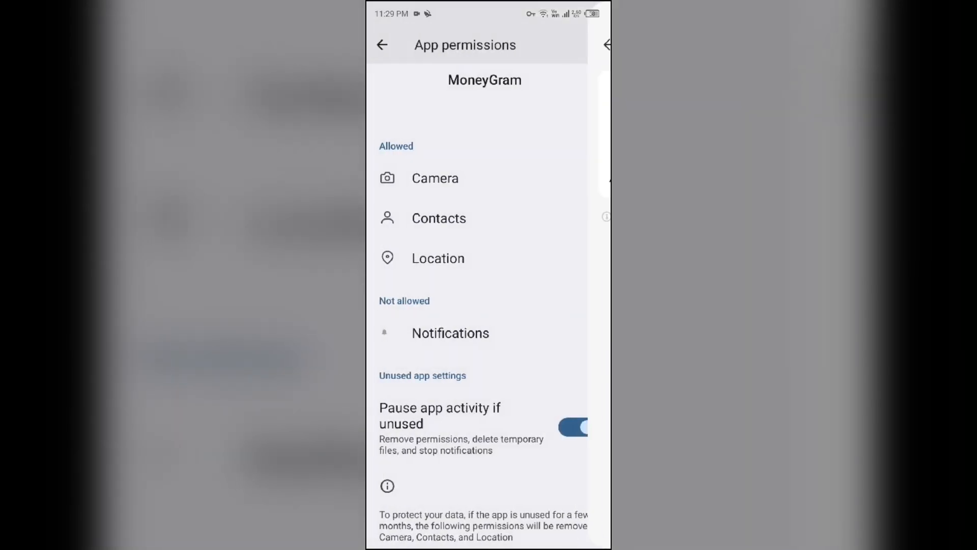
left_click(388, 45)
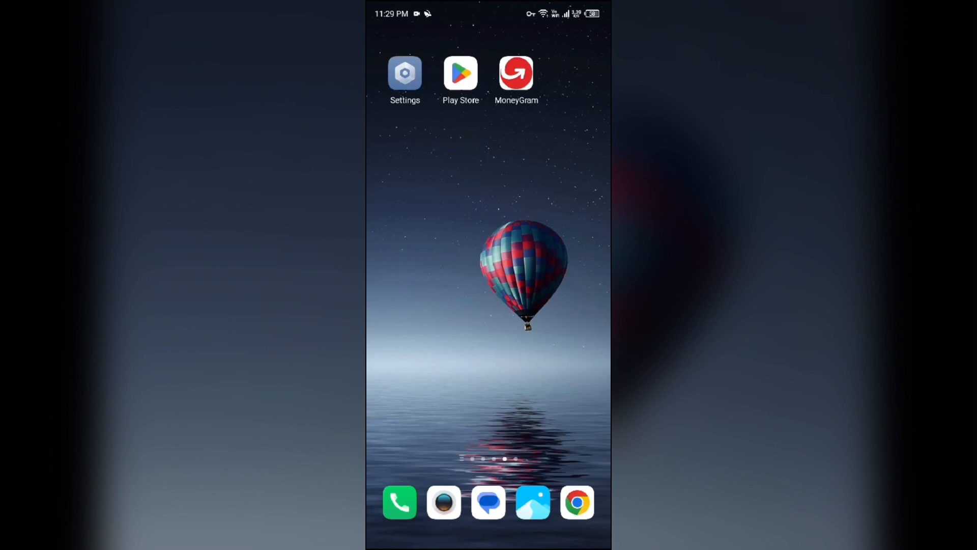
Step: Clear MoneyGram's cached data (205 kB) from its Storage & cache details in the app list
left_click(404, 74)
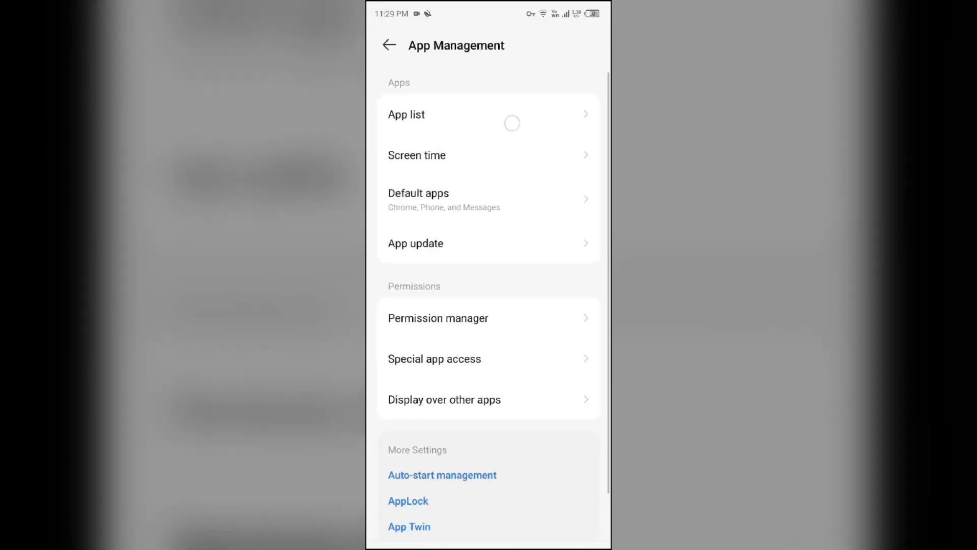
left_click(407, 114)
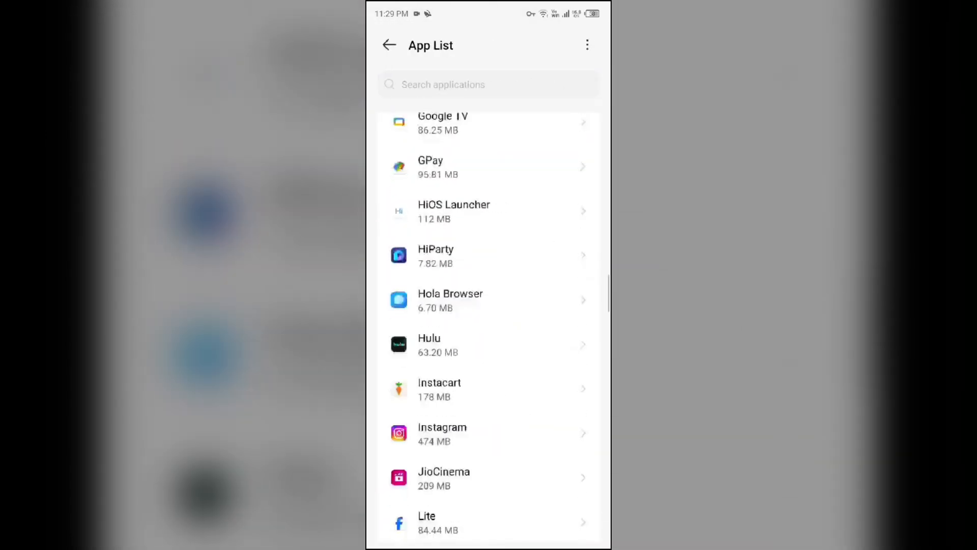
scroll("down", 3)
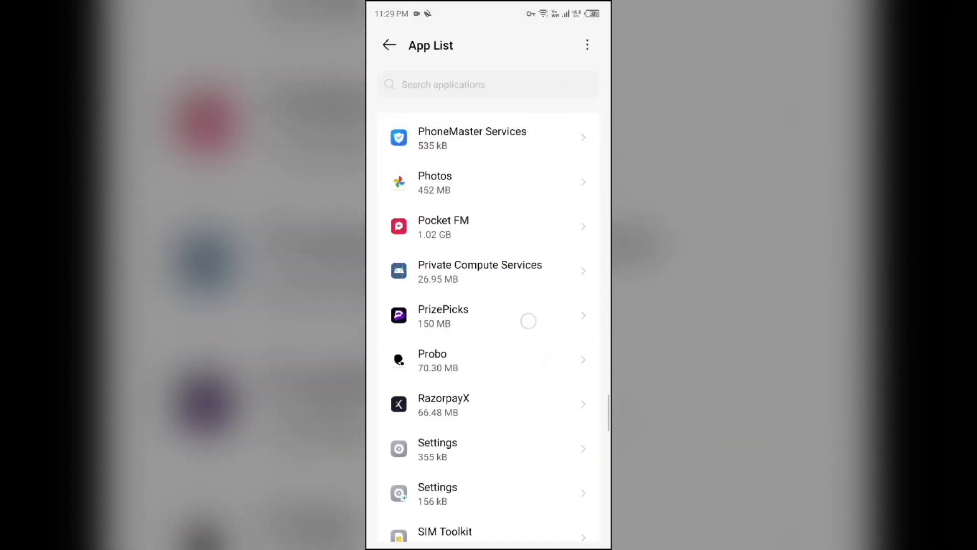
scroll("up", 3)
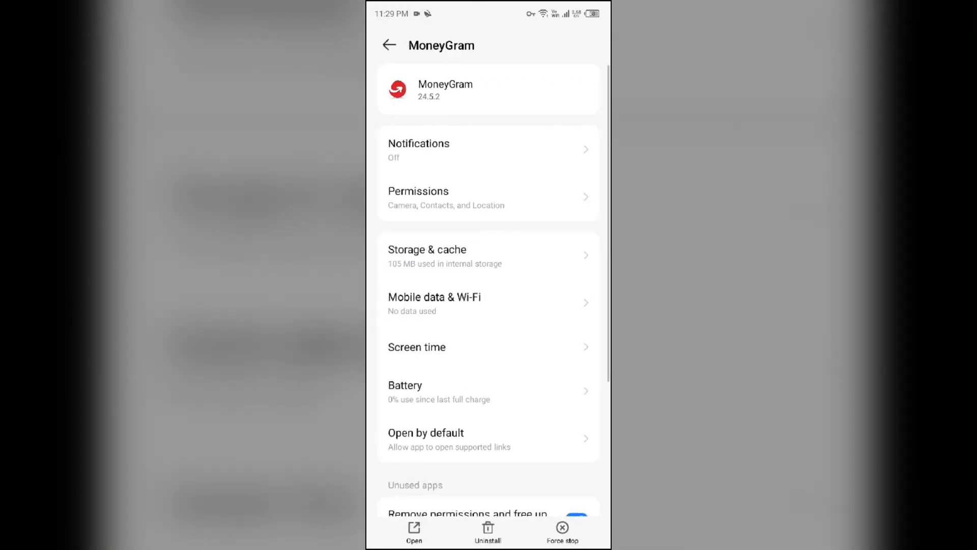
left_click(426, 255)
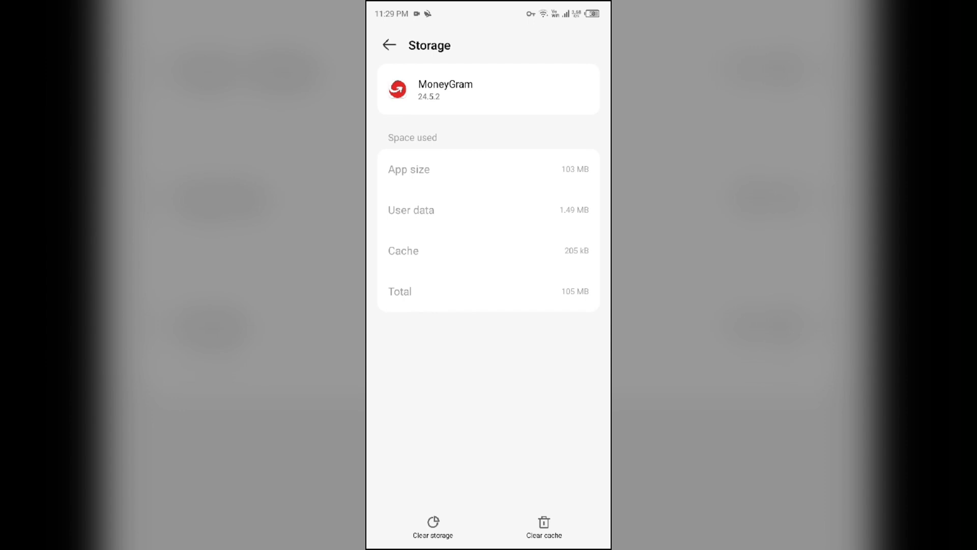
left_click(542, 526)
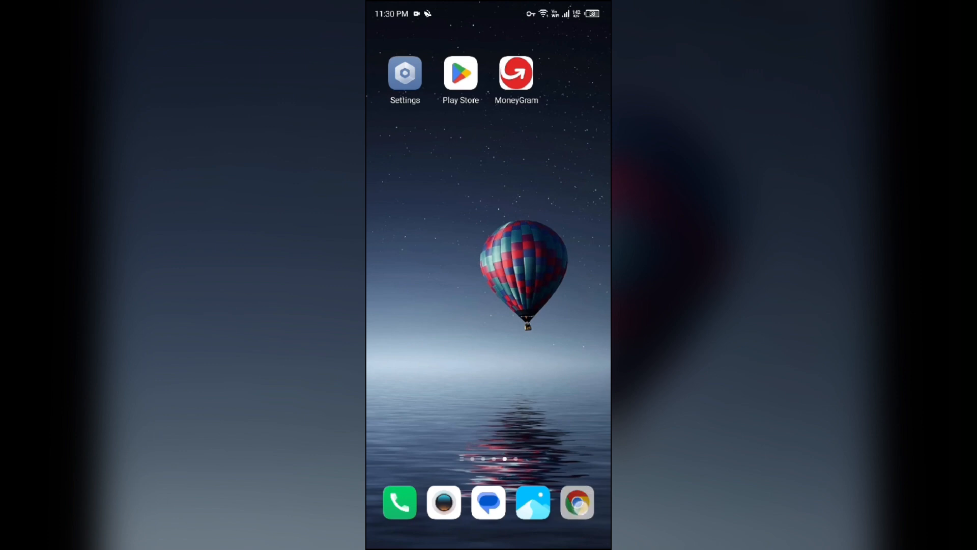
Step: Start Google's internet speed test in Chrome from a 'speed test' search
left_click(576, 502)
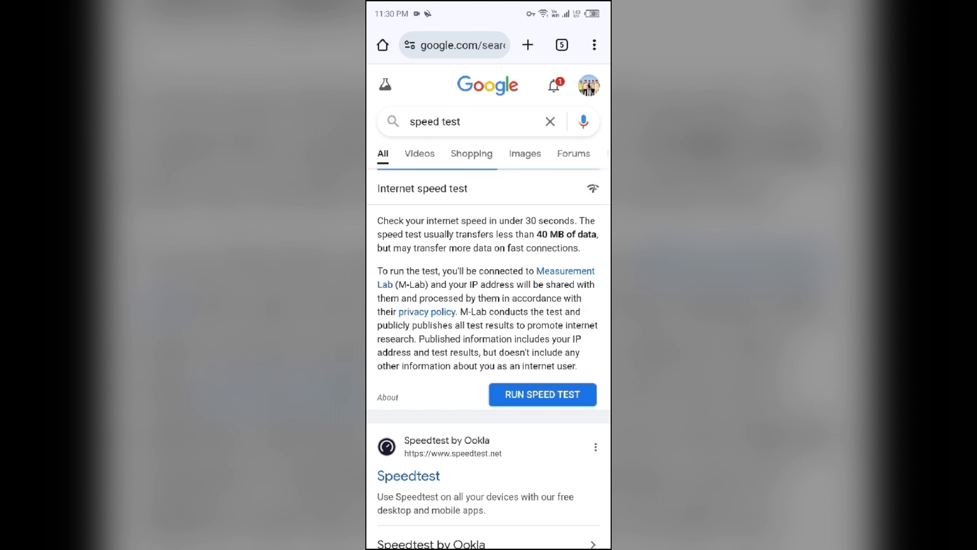
left_click(541, 394)
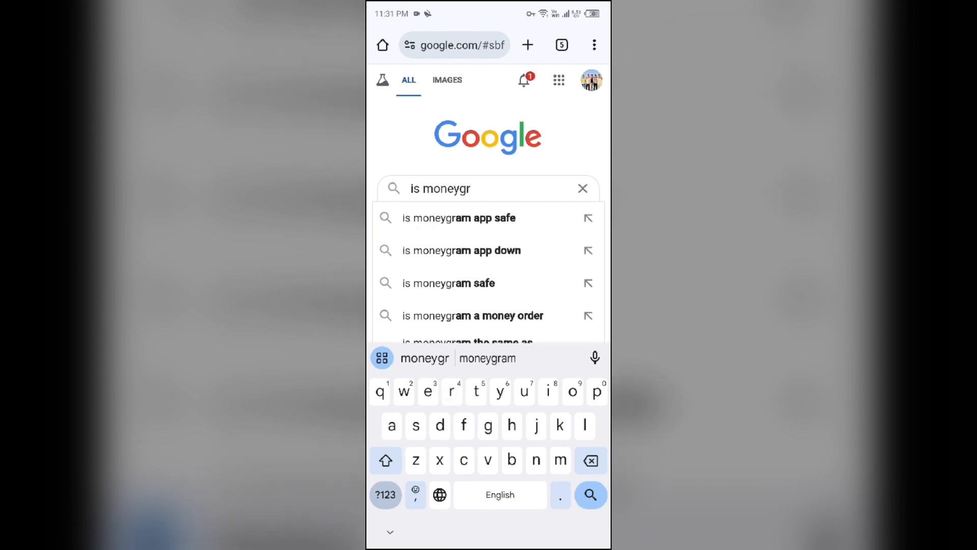
Step: Search 'is moneygram app down' and review Downdetector's MoneyGram outage chart showing no problems
left_click(540, 250)
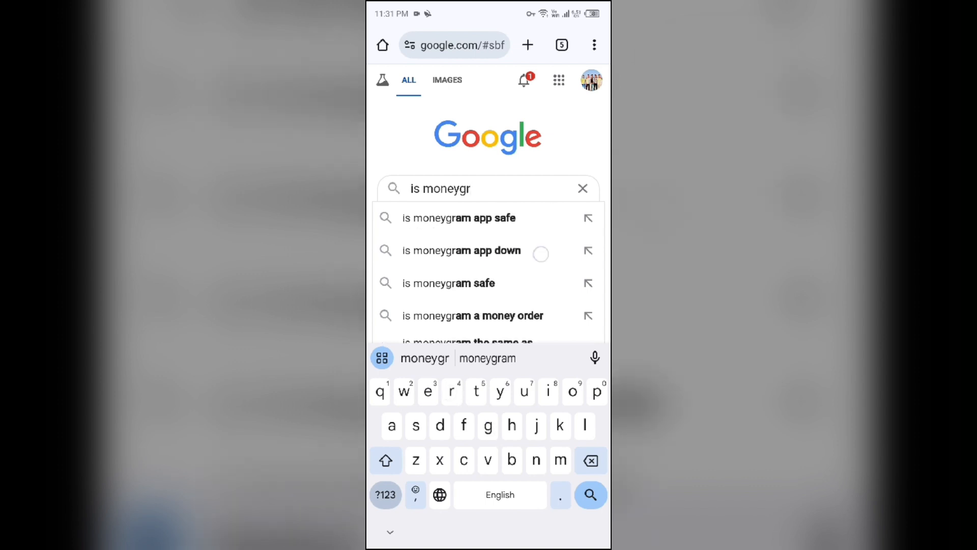
left_click(461, 251)
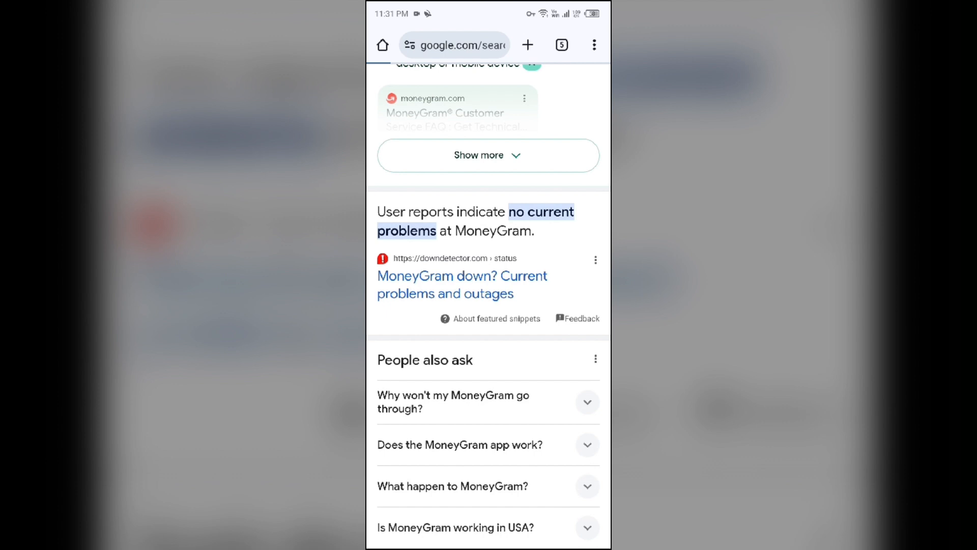
left_click(462, 285)
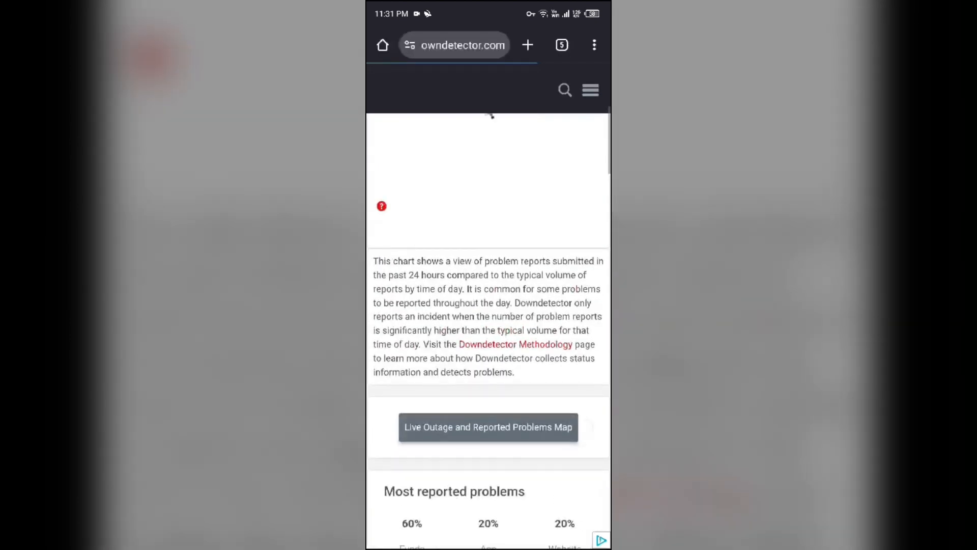
scroll("up", 3)
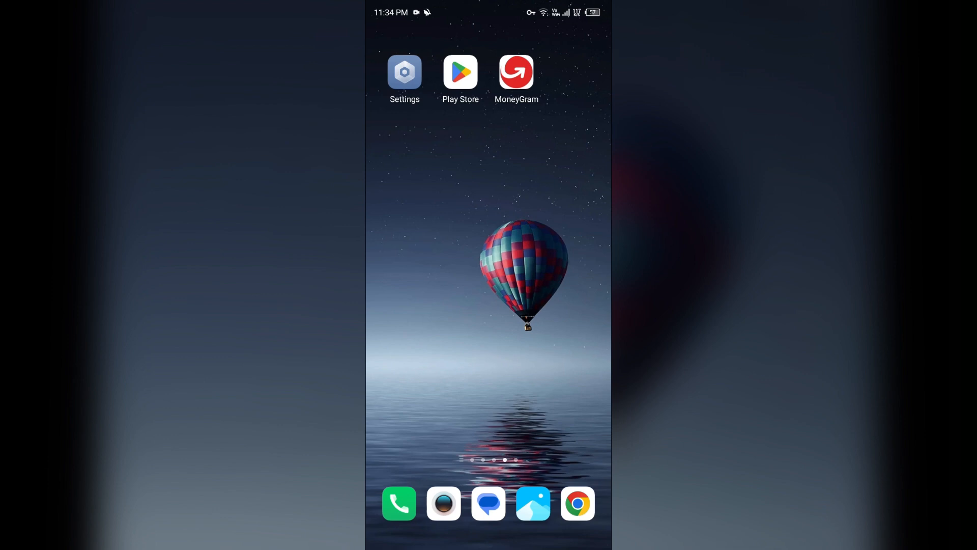
Step: Search Play Store for moneygram and view the MoneyGram Money Transfers App listing, shown as installed
left_click(460, 72)
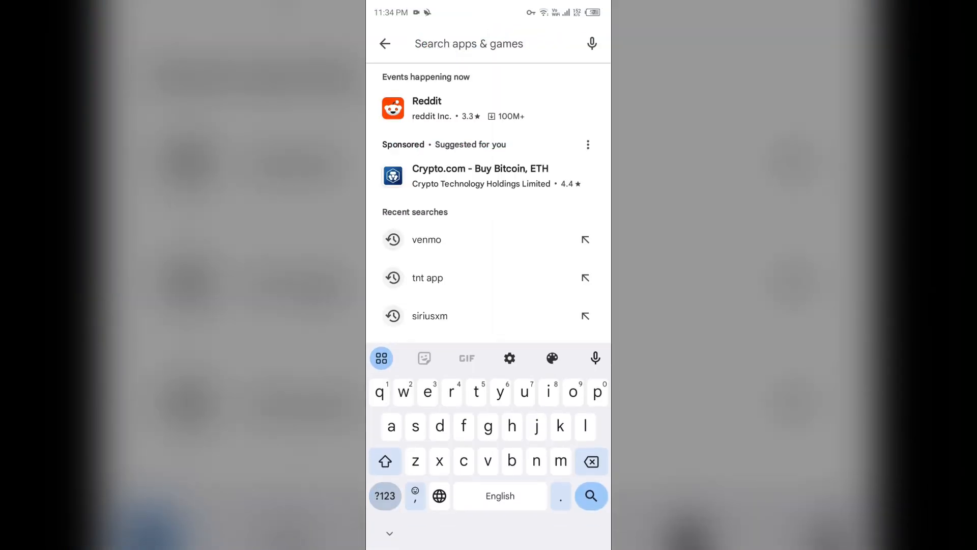
type("mi")
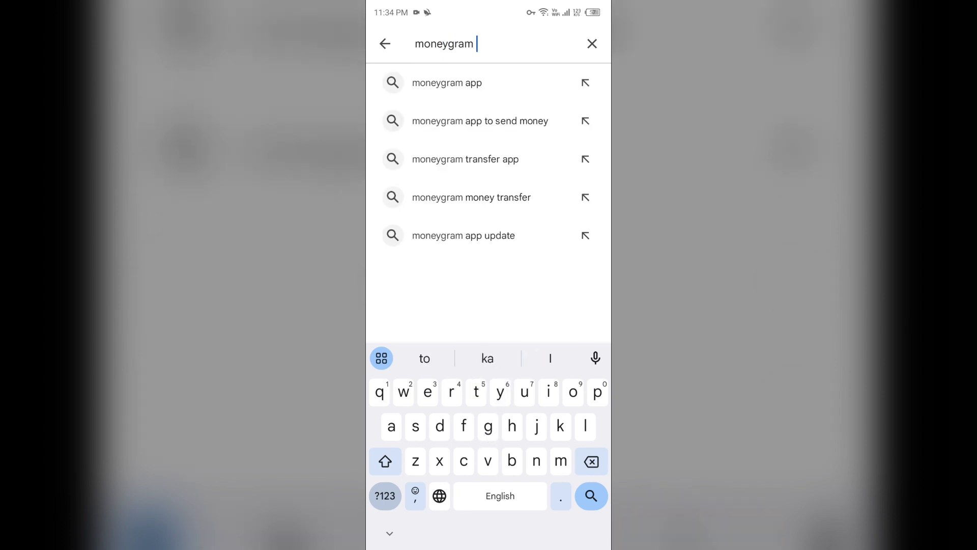
left_click(447, 82)
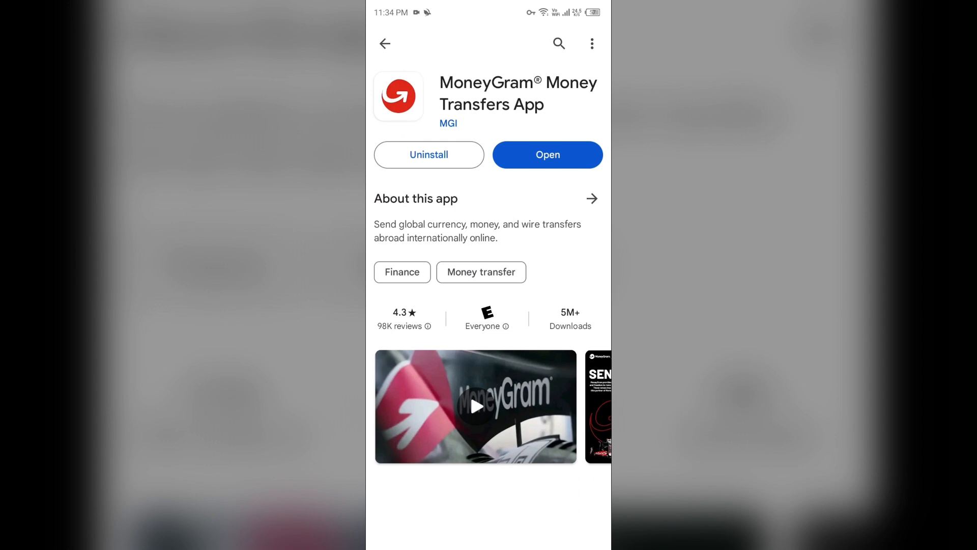
scroll("down", 3)
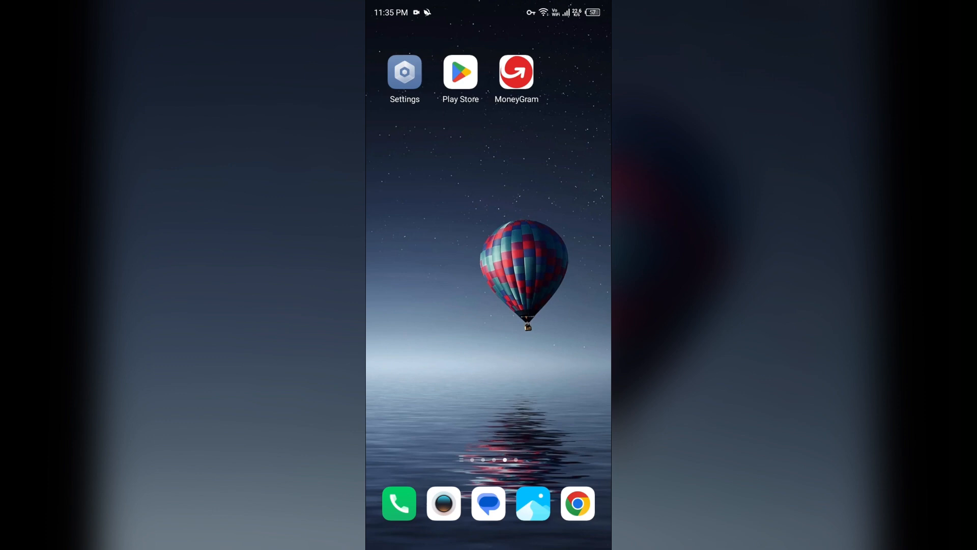
Step: Uninstall MoneyGram from its Play Store page, confirming the uninstall dialog
left_click(460, 72)
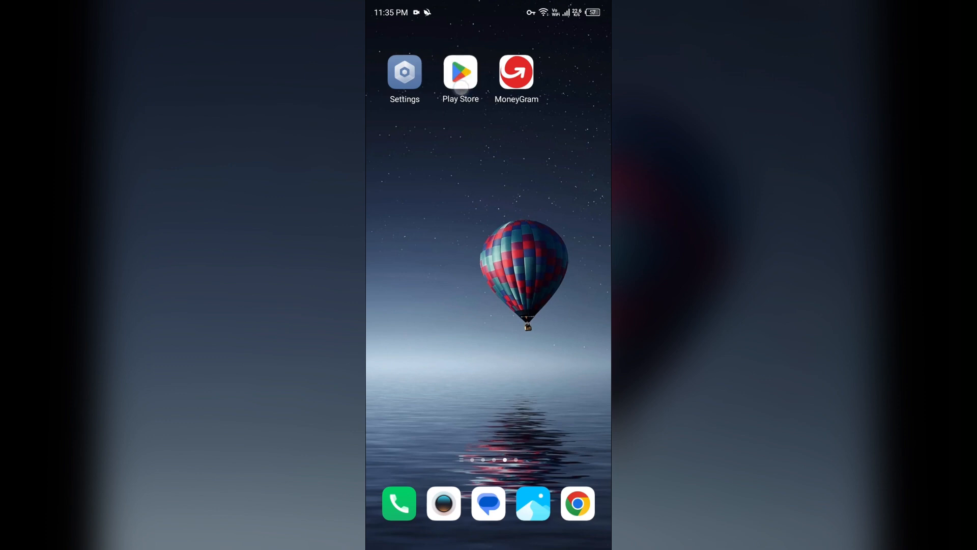
left_click(429, 155)
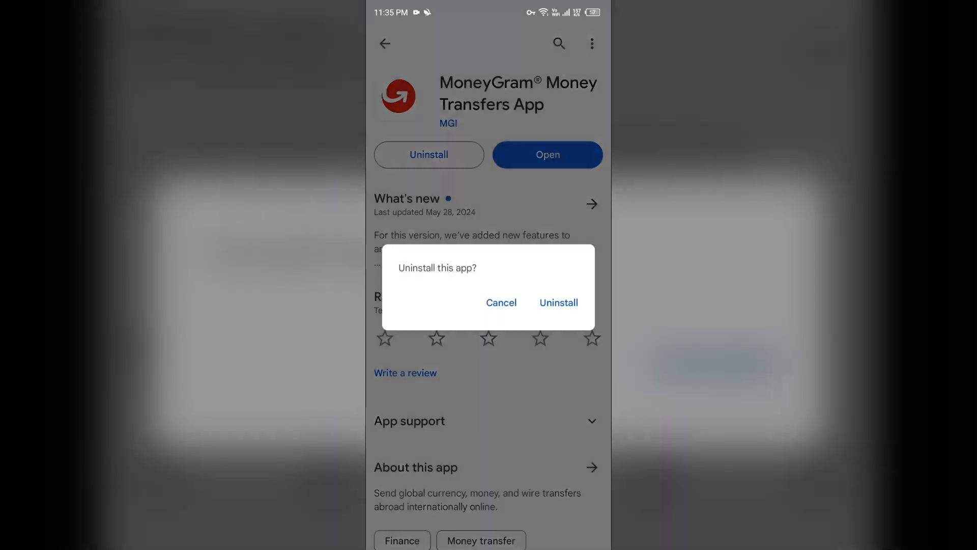
left_click(558, 303)
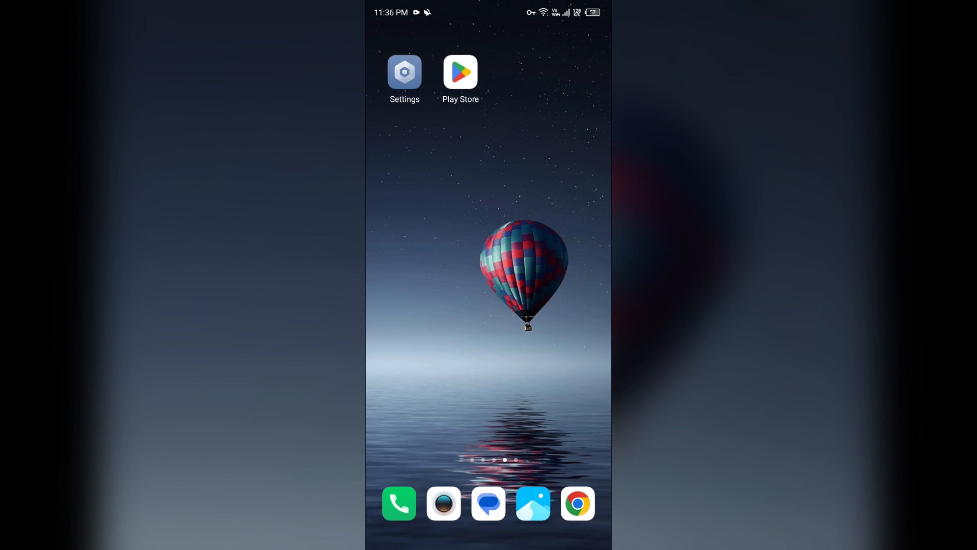
left_click(399, 503)
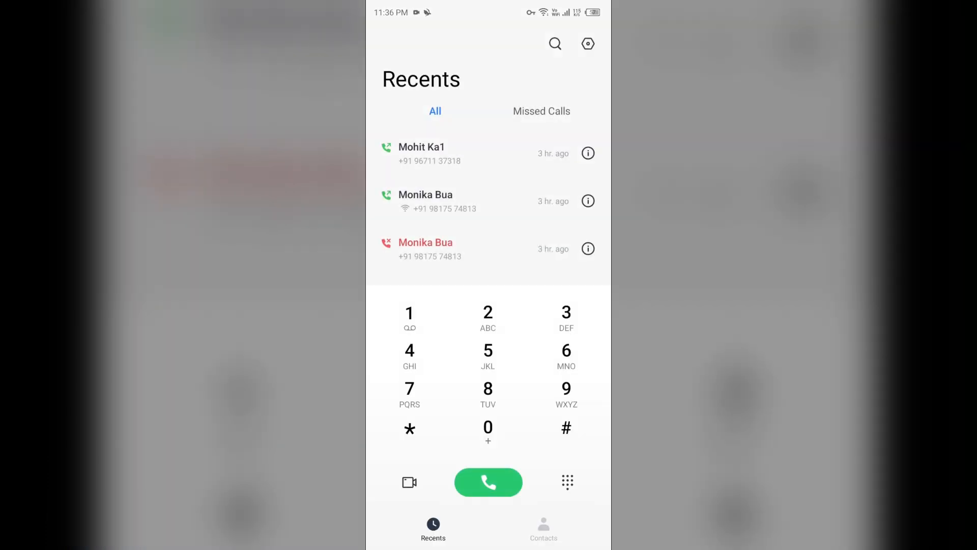
left_click(410, 313)
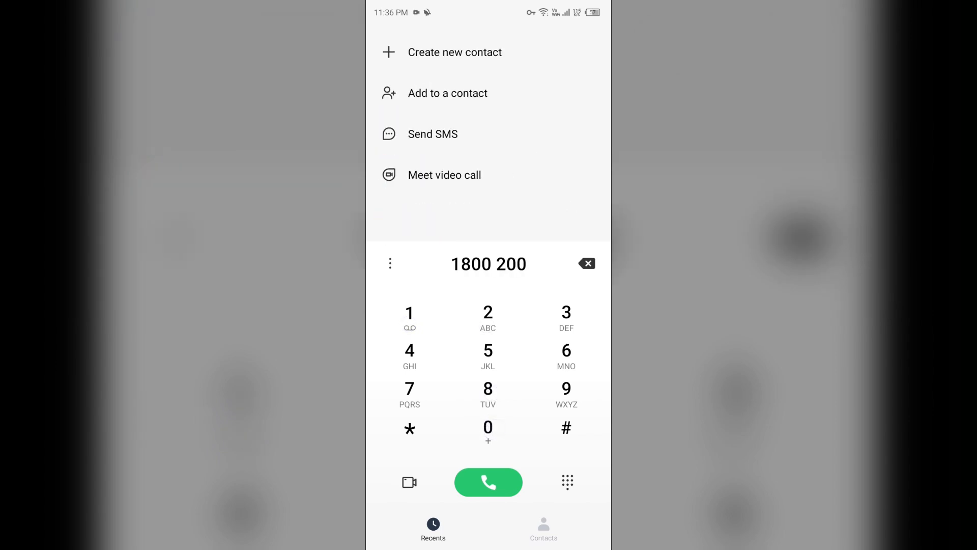
left_click(567, 313)
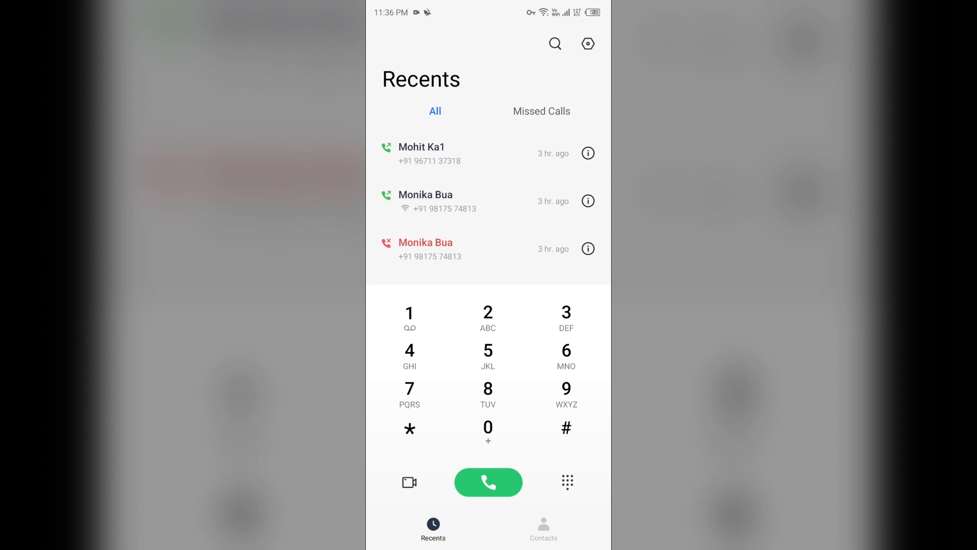
left_click(488, 428)
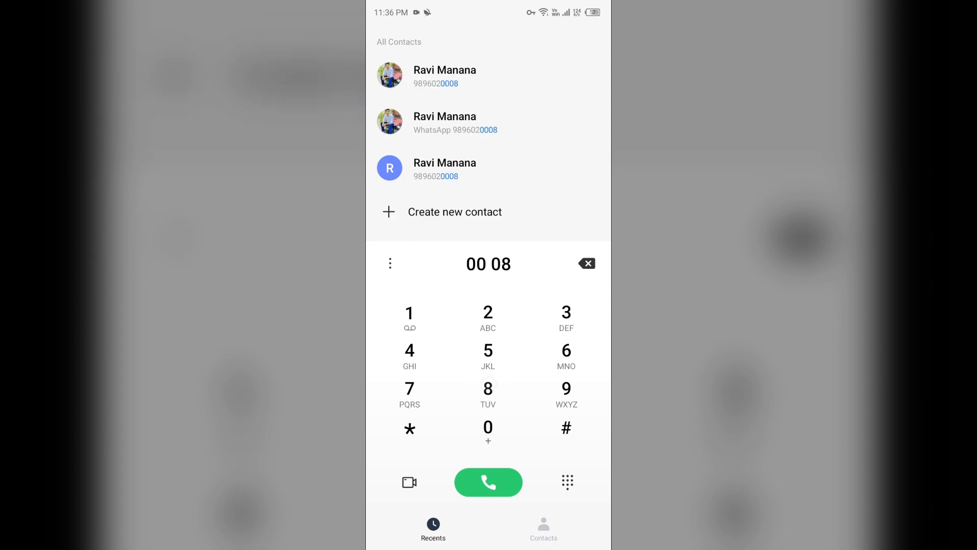
left_click(488, 428)
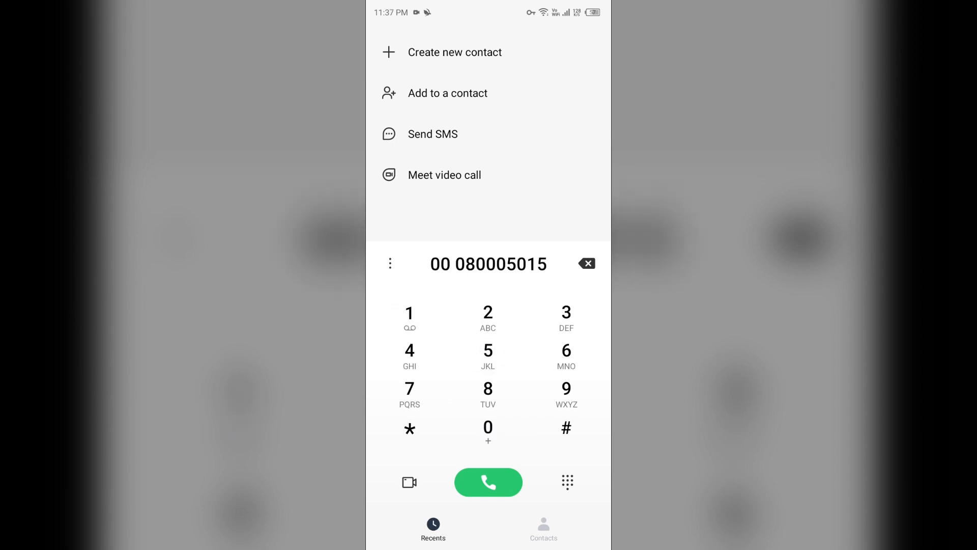
left_click(566, 388)
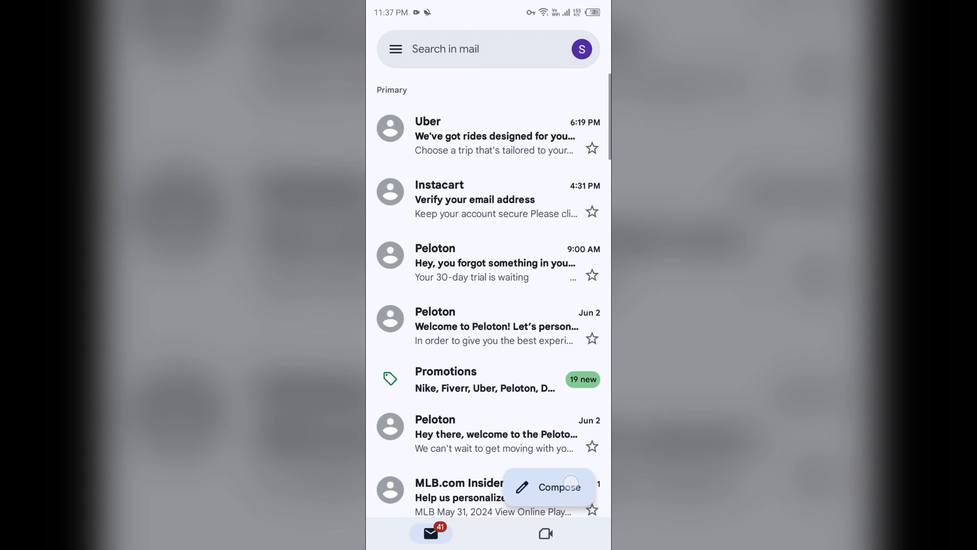
left_click(550, 487)
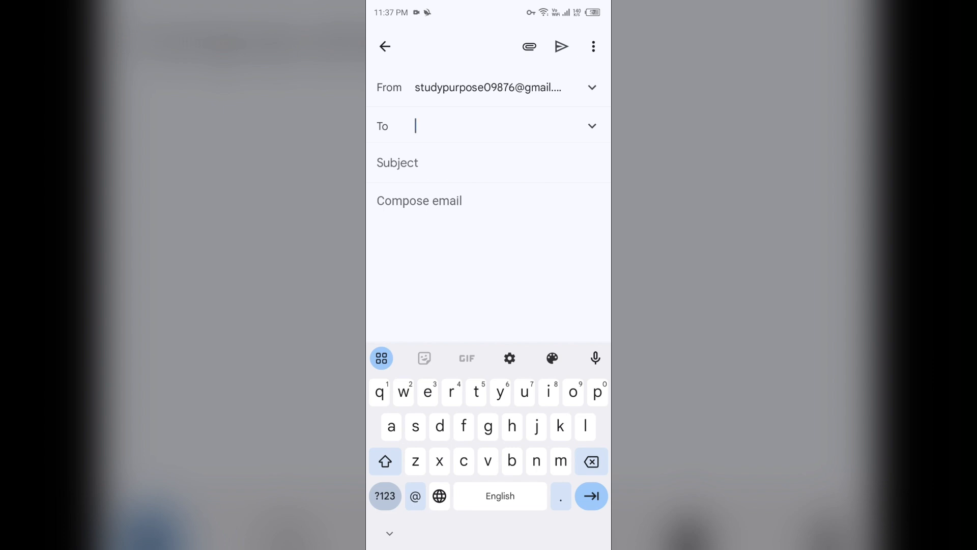
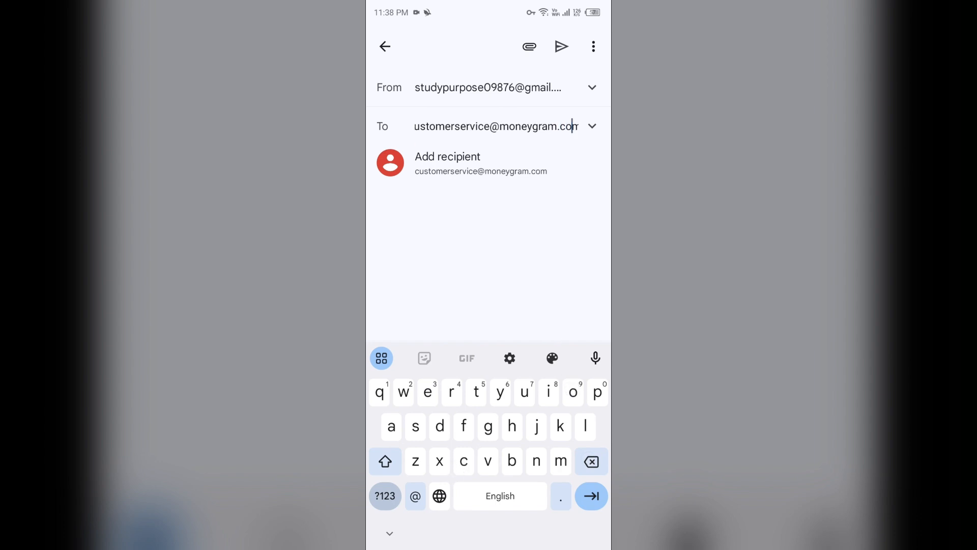